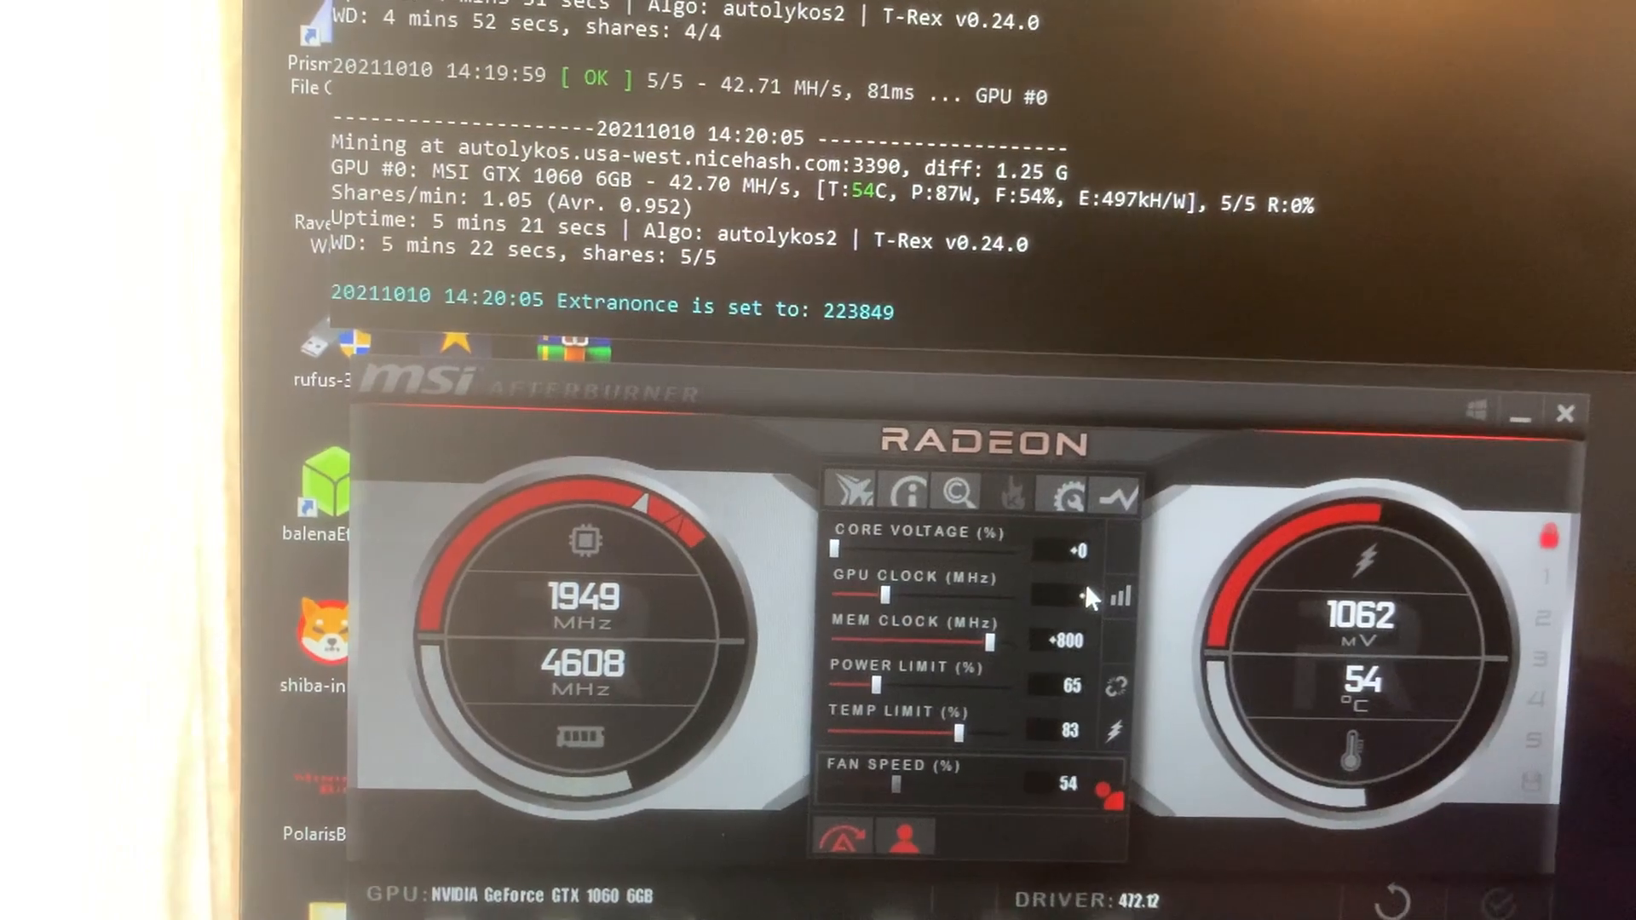
Step: Raise the GTX 1060 memory clock offset to +850 MHz alongside the -100 core offset
left_click_drag(887, 595, 761, 579)
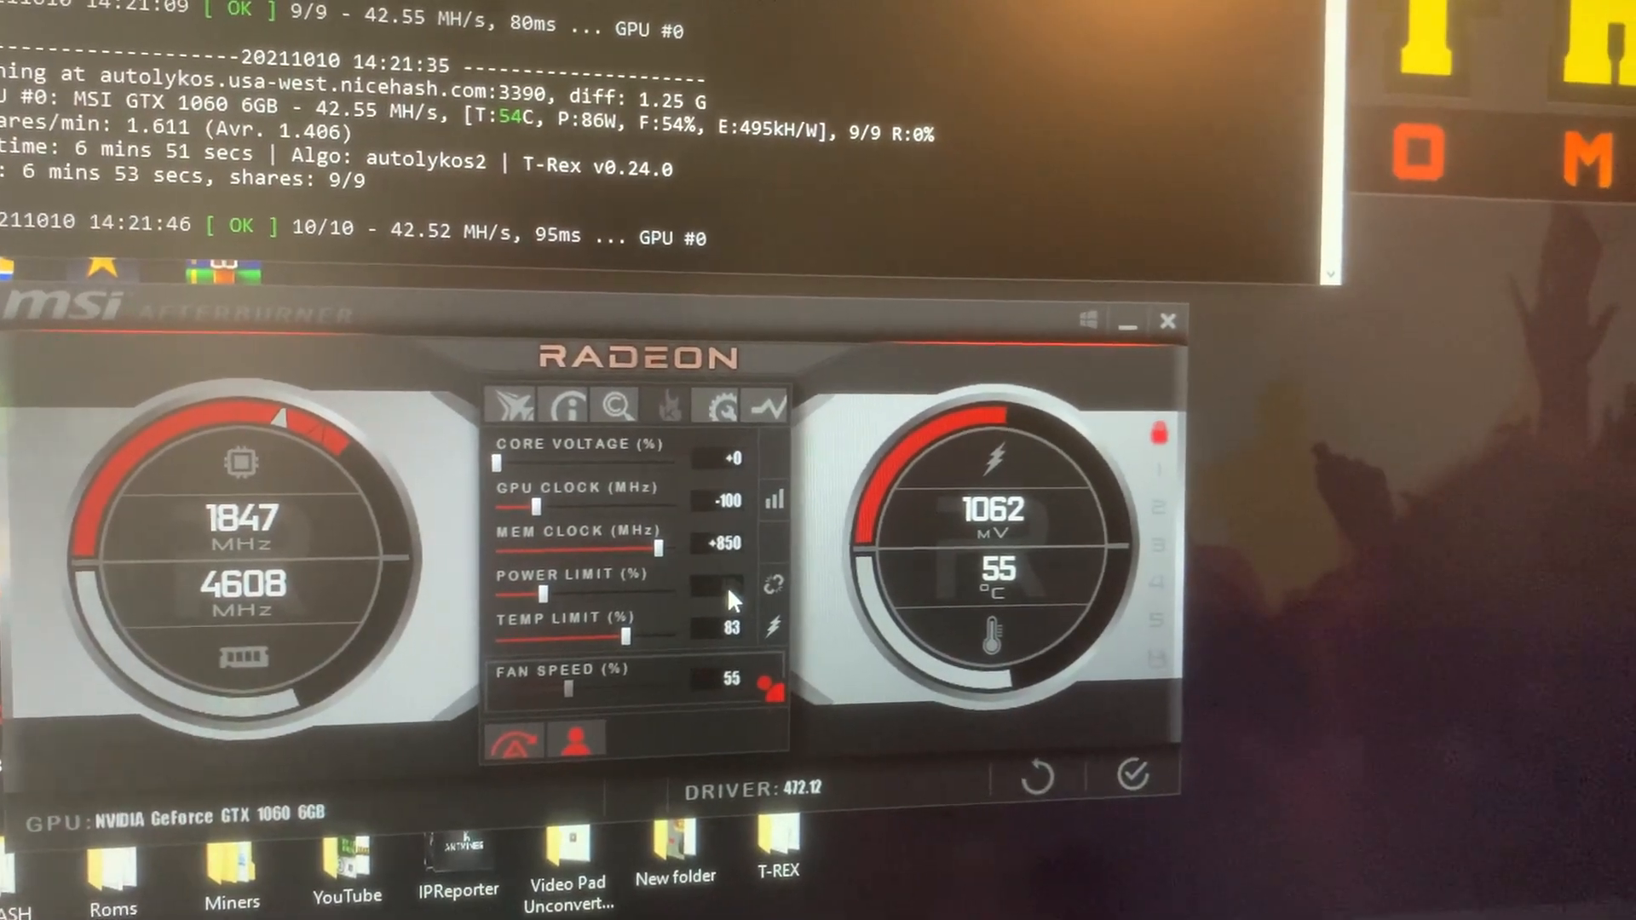
Step: Apply the 70% power limit with the -100 core and +850 memory offsets to the card
left_click(1131, 777)
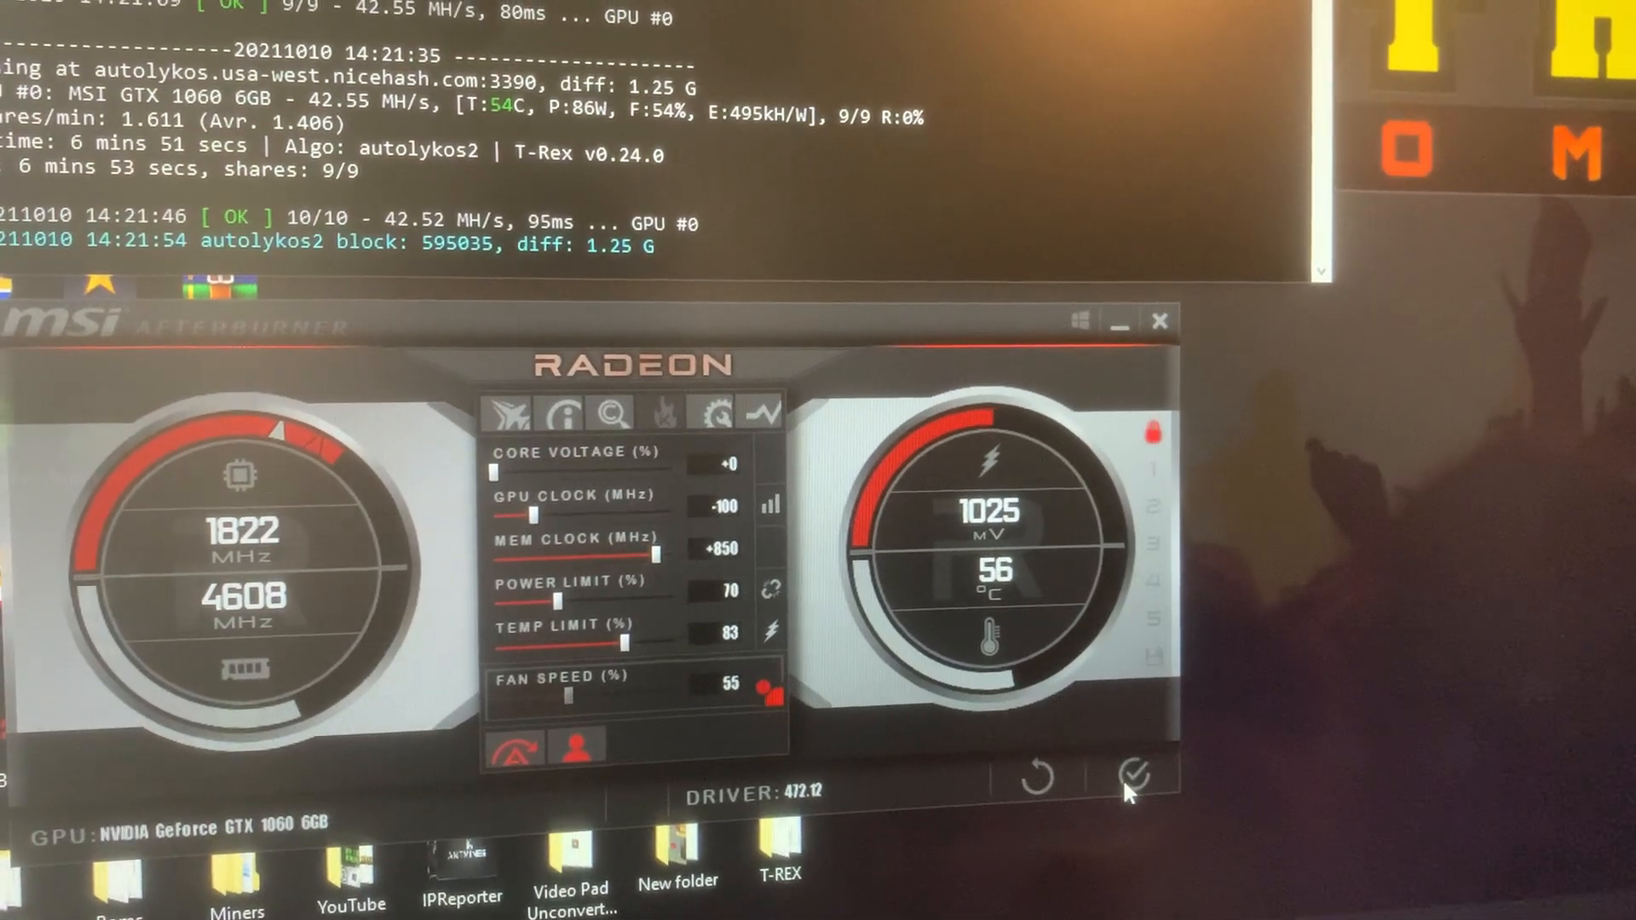